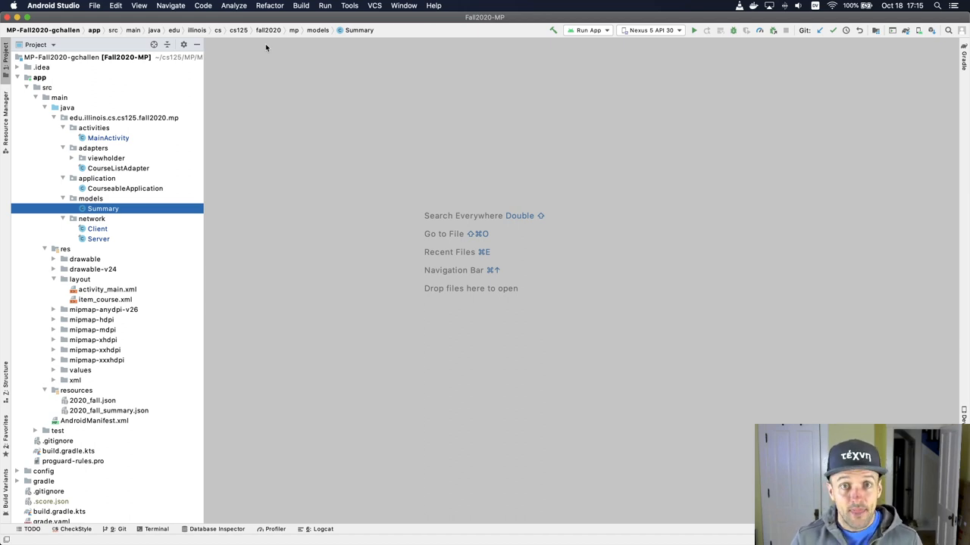
{"action": "mouse_move", "coordinate": [693, 31]}
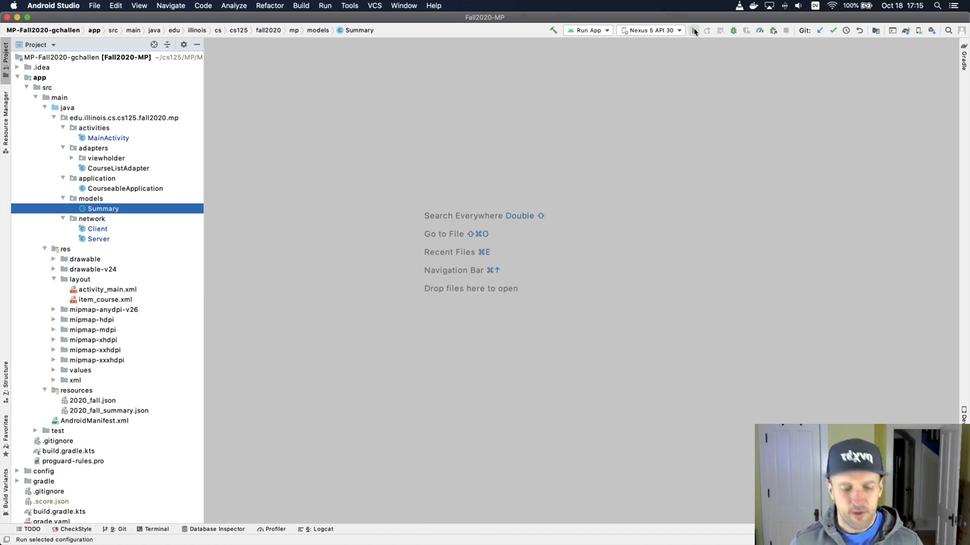
- Launch the app on the Android Emulator and scroll through its course number list
{"action": "left_click", "coordinate": [693, 30]}
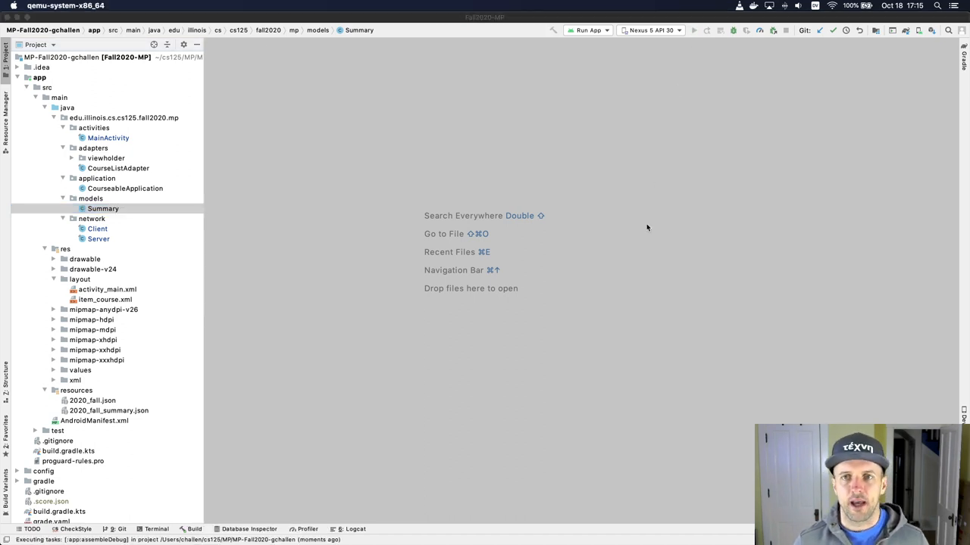
{"action": "left_click", "coordinate": [693, 31]}
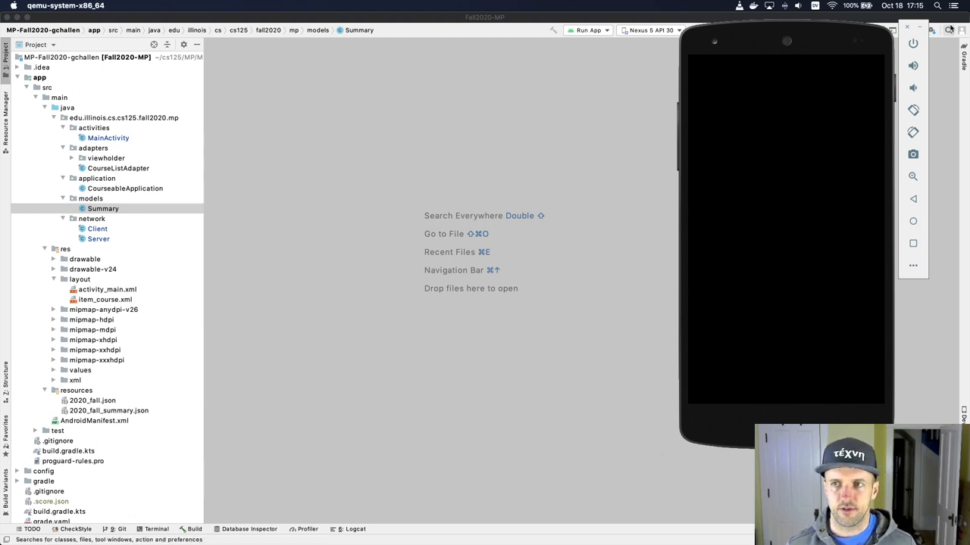
{"action": "left_click", "coordinate": [912, 43]}
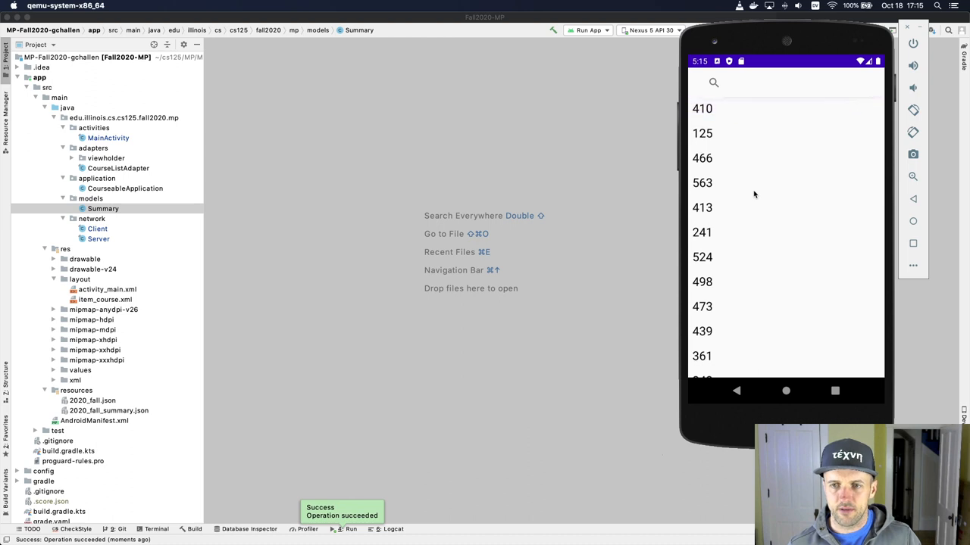
{"action": "scroll", "scroll_direction": "down", "scroll_amount": 3}
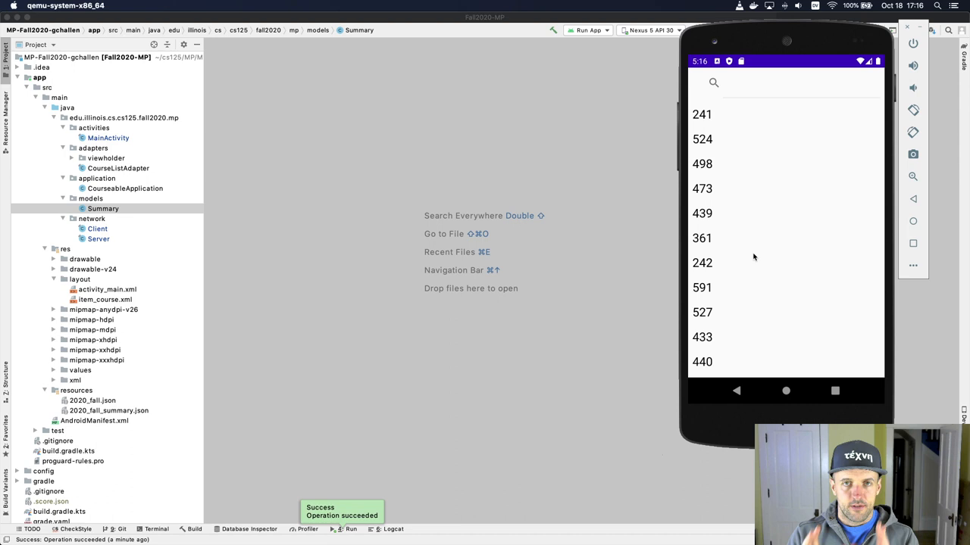
- Search the course list for 240, then clear the search query
{"action": "left_click", "coordinate": [757, 82]}
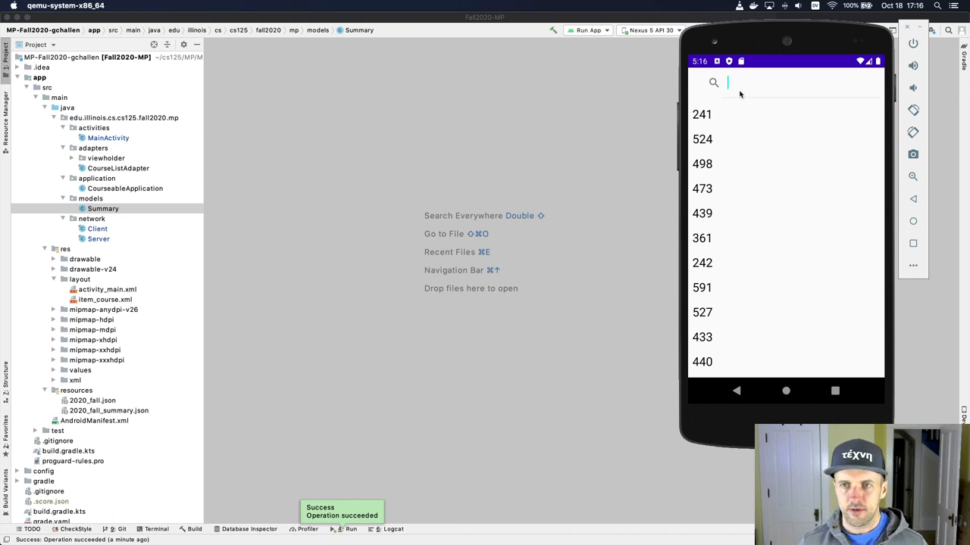
{"action": "type", "text": "240"}
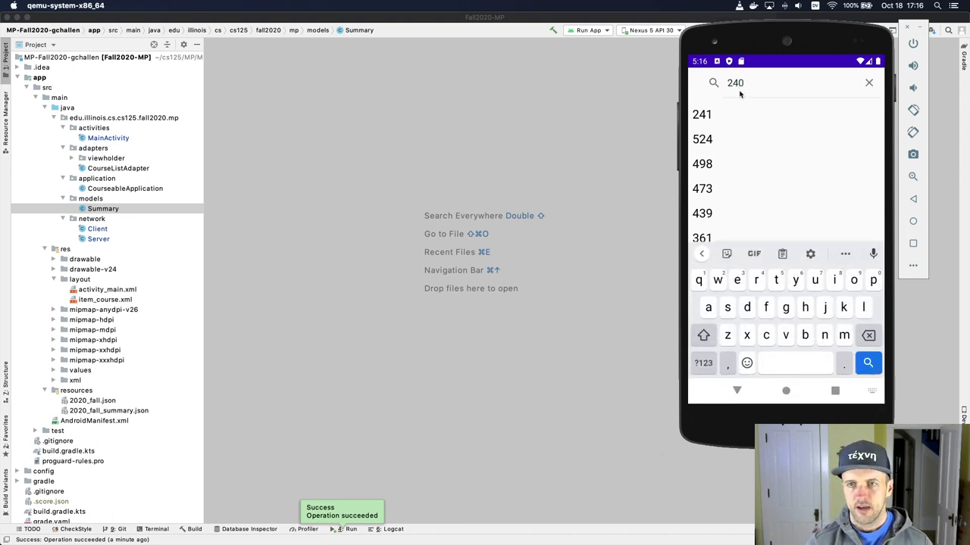
{"action": "left_click", "coordinate": [869, 82]}
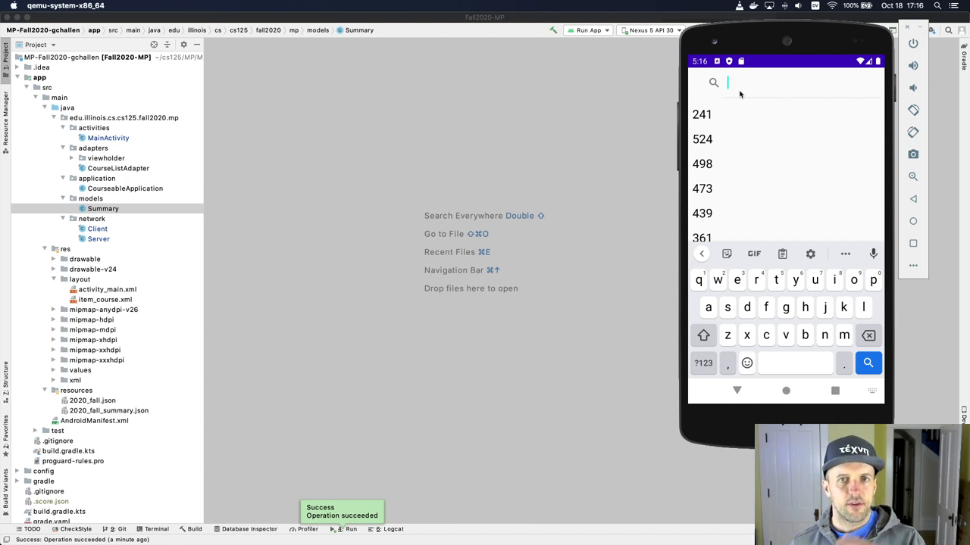
{"action": "mouse_move", "coordinate": [656, 97]}
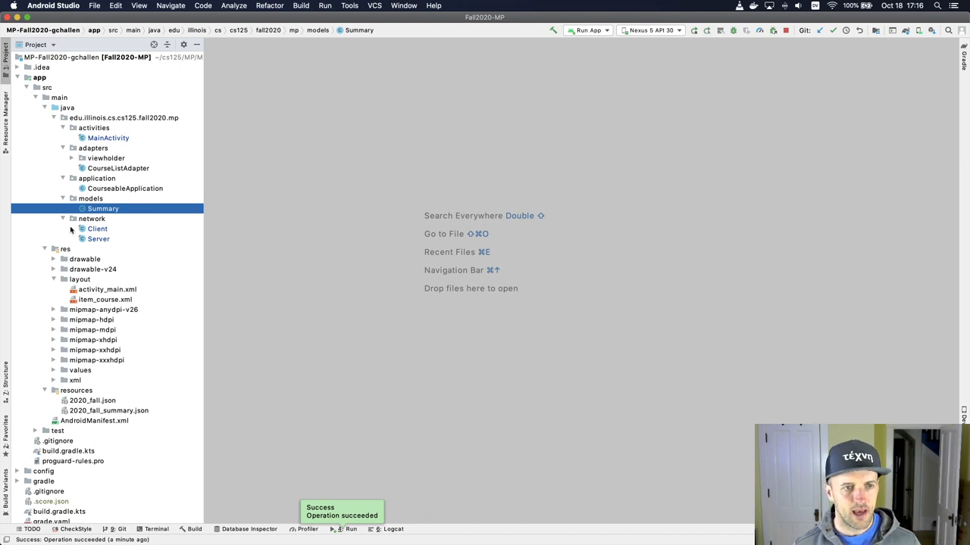
- Collapse the res folder in the Project panel
{"action": "left_click", "coordinate": [44, 249]}
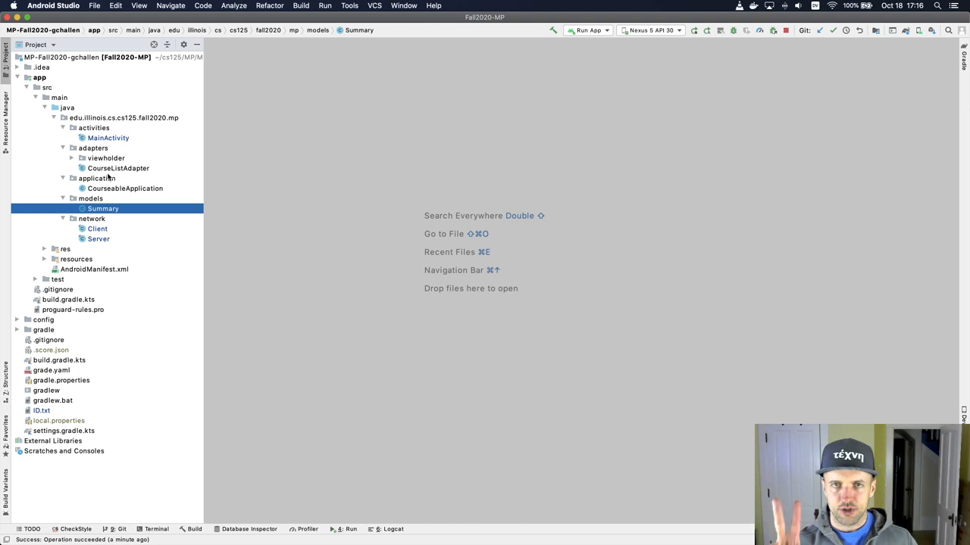
{"action": "mouse_move", "coordinate": [119, 195]}
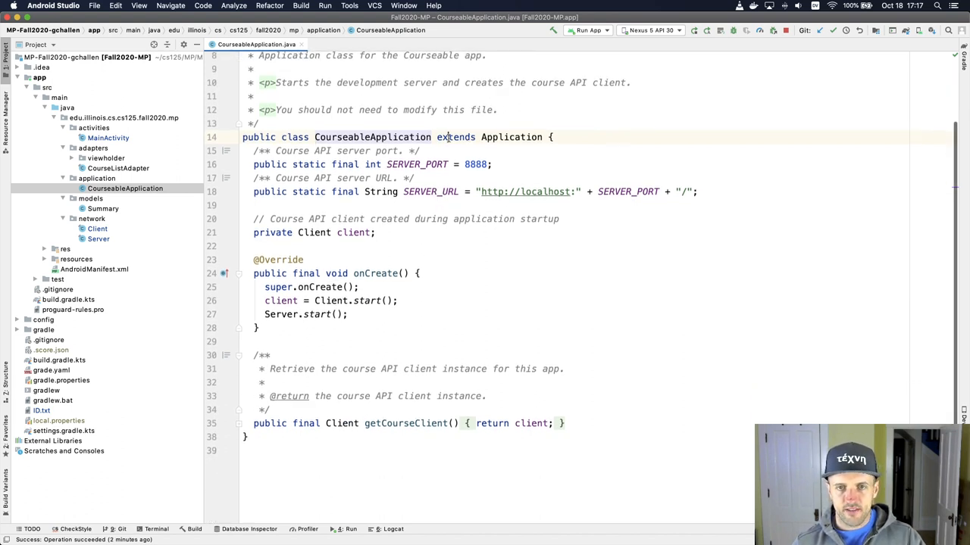
{"action": "scroll", "scroll_direction": "up", "scroll_amount": 3}
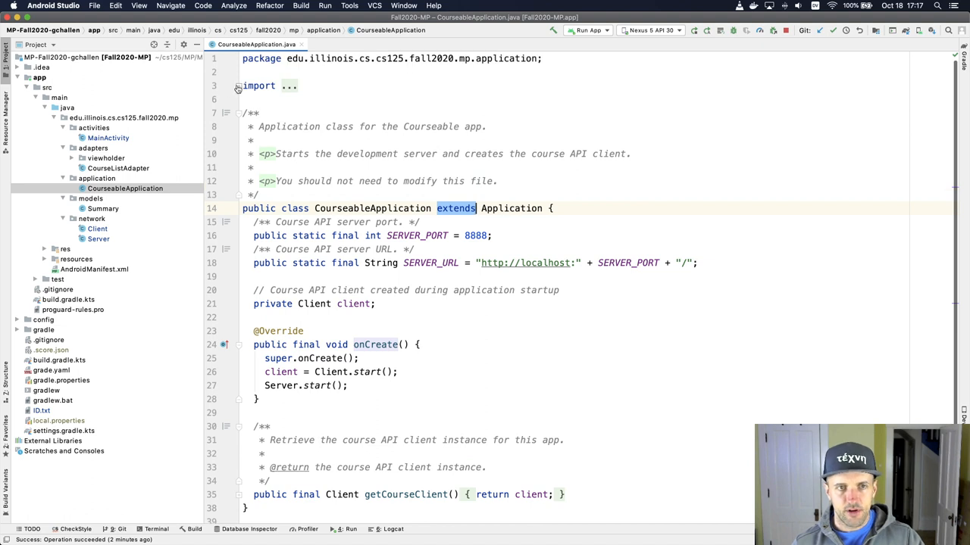
{"action": "left_click", "coordinate": [238, 86]}
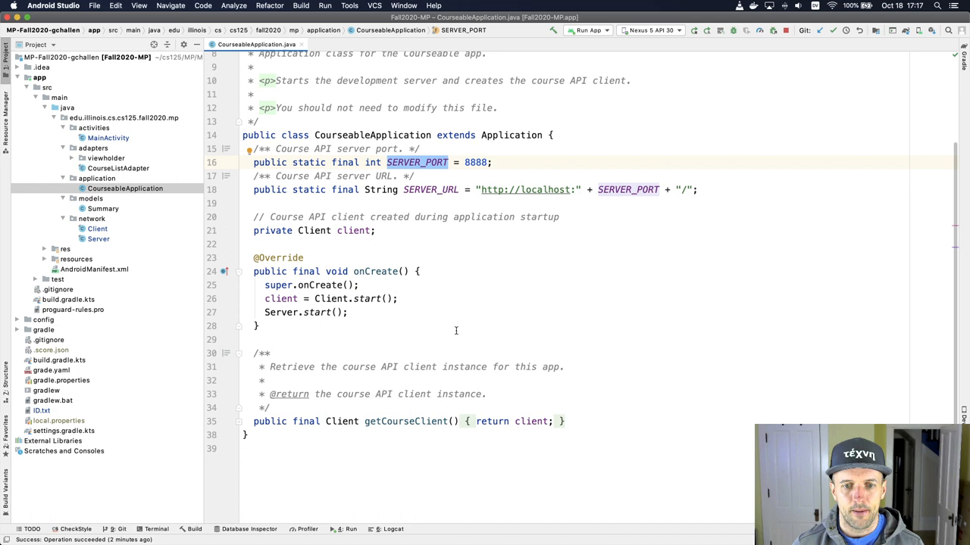
{"action": "double_click", "coordinate": [405, 422]}
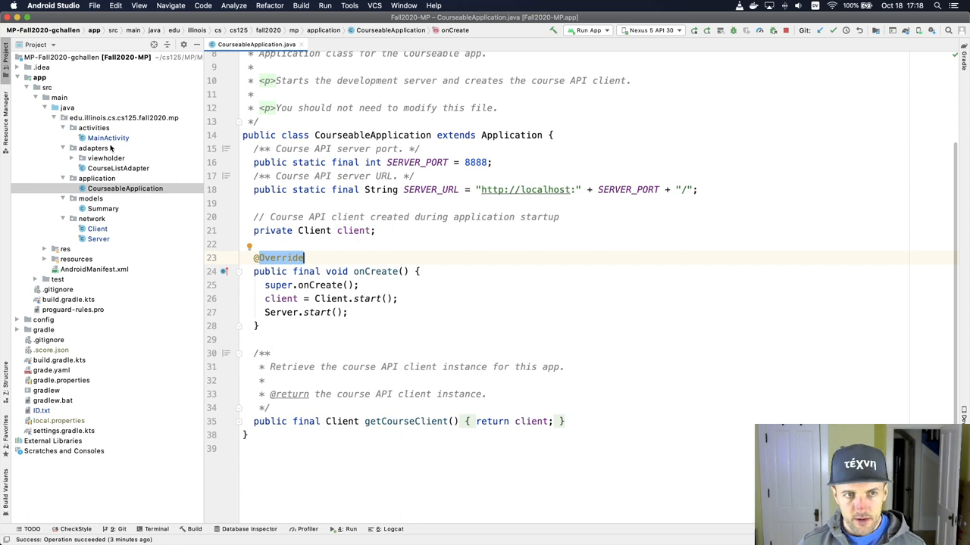
{"action": "left_click", "coordinate": [108, 138]}
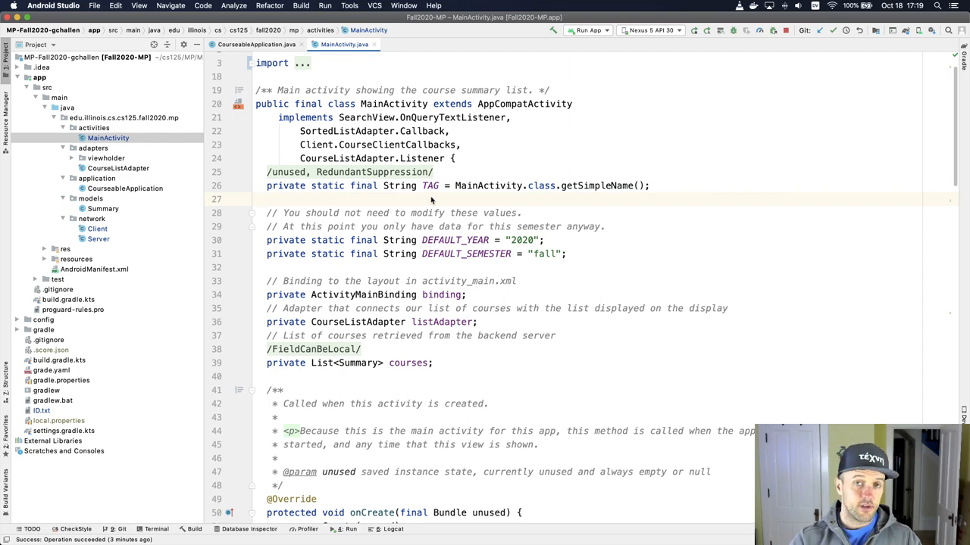
- Scroll down to MainActivity's onCreate, then return to CourseableApplication.java
{"action": "scroll", "scroll_direction": "down", "scroll_amount": 3}
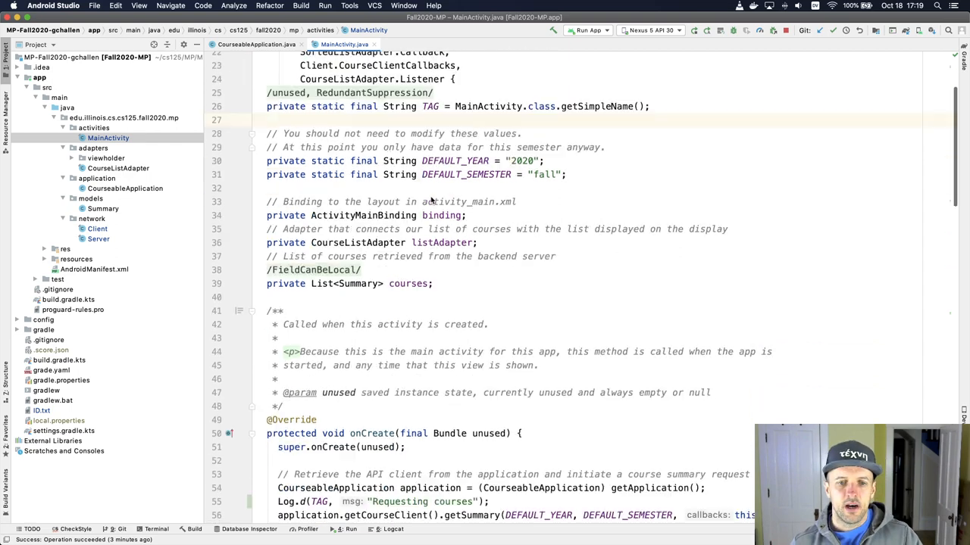
{"action": "scroll", "scroll_direction": "down", "scroll_amount": 3}
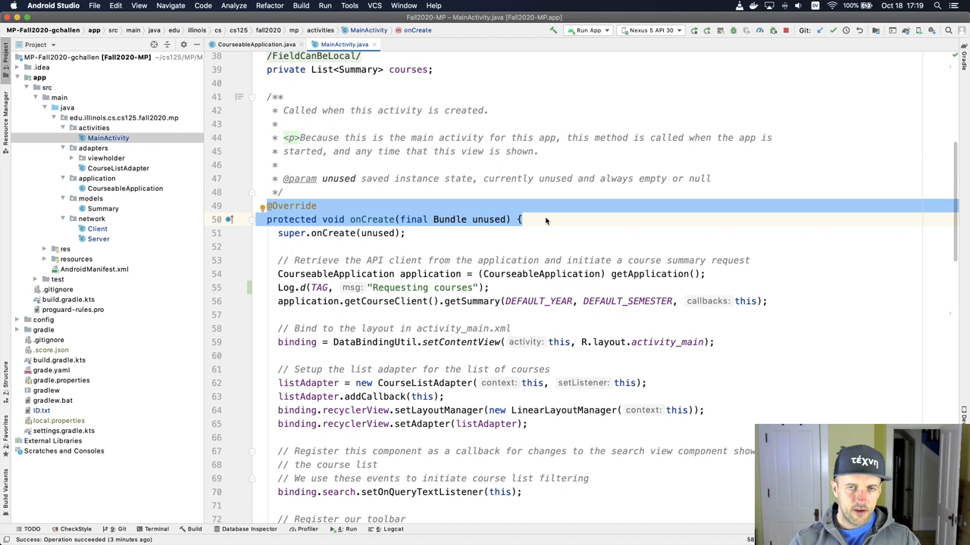
{"action": "left_click", "coordinate": [519, 219]}
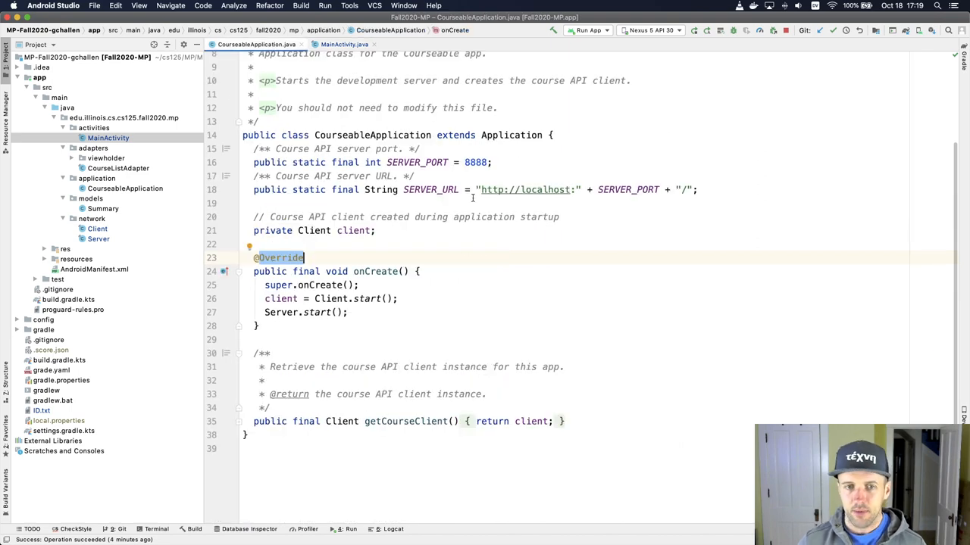
- Add Log.i("Startup", "onCreate in CourseableApplication") to CourseableApplication's onCreate
{"action": "left_click", "coordinate": [421, 271]}
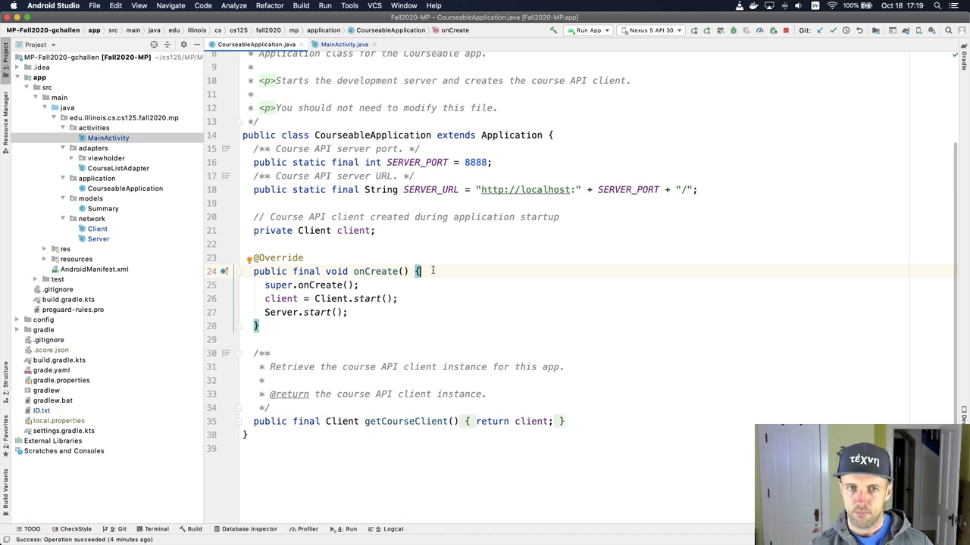
{"action": "type", "text": "Log"}
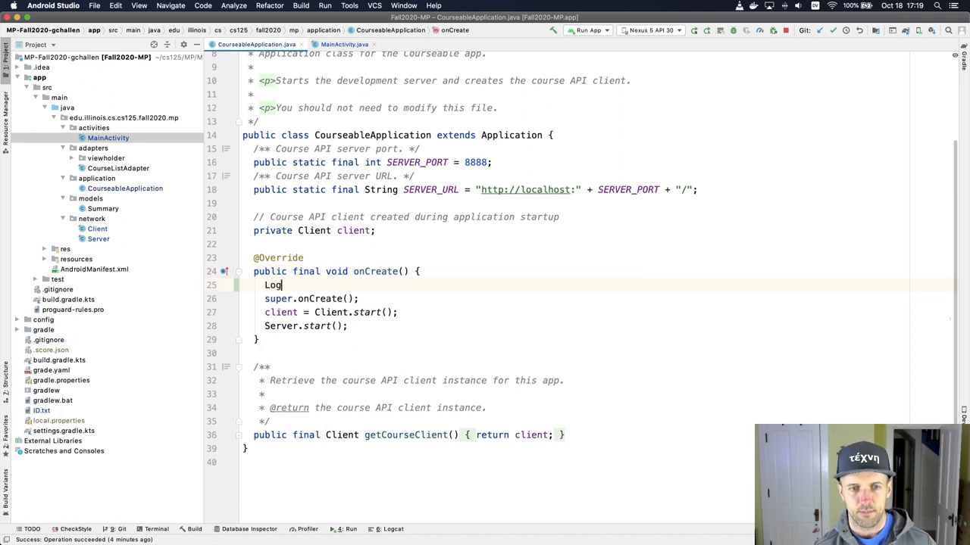
{"action": "type", "text": "Log"}
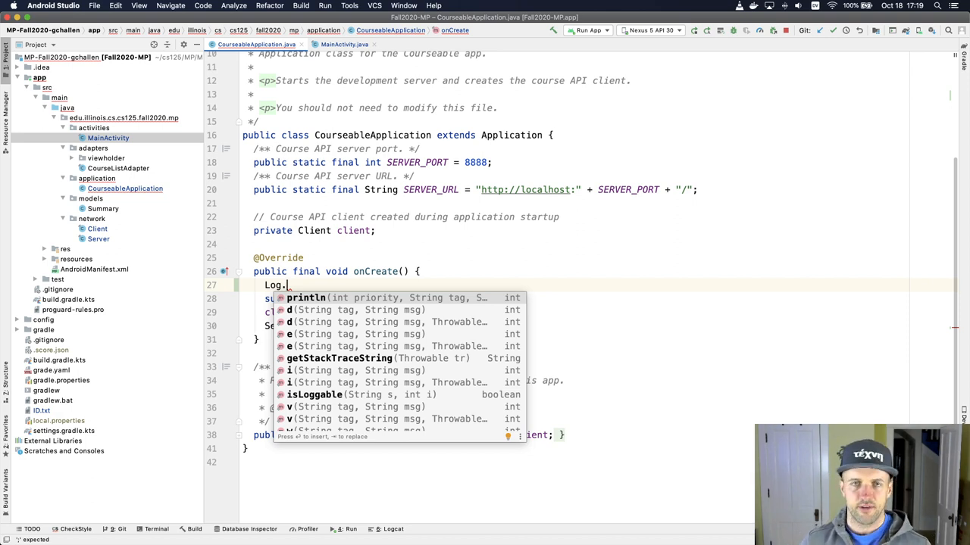
{"action": "type", "text": "i(\"Startup\", \""}
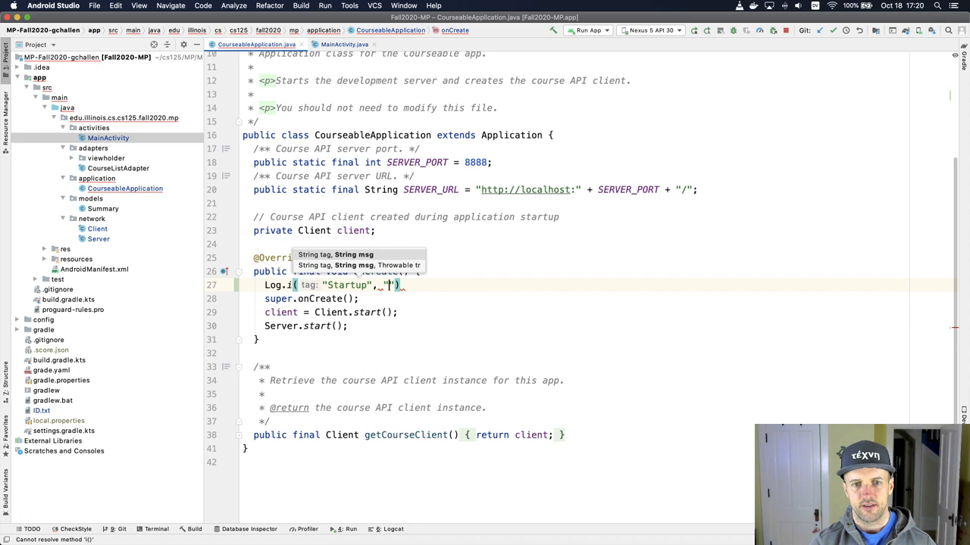
{"action": "type", "text": "onCreate o"}
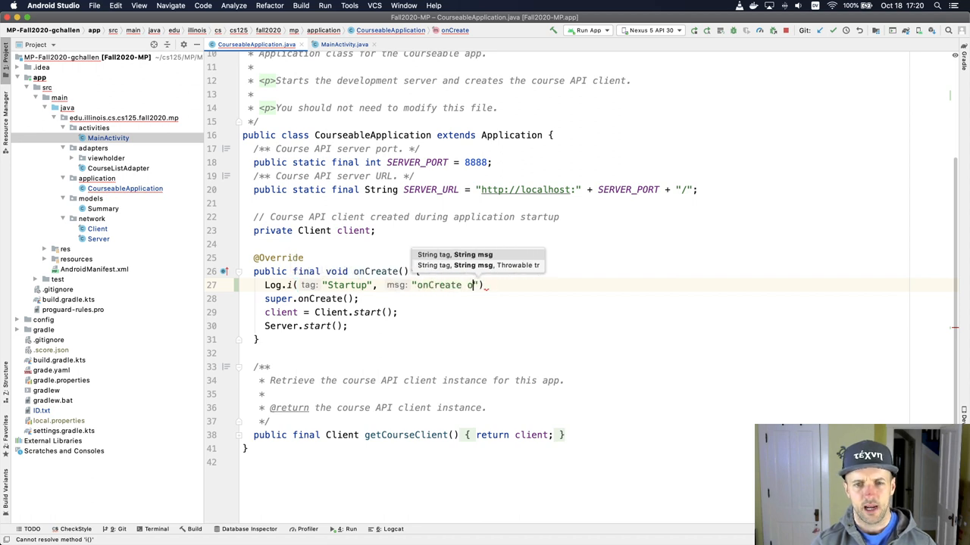
{"action": "type", "text": "in Applicat"}
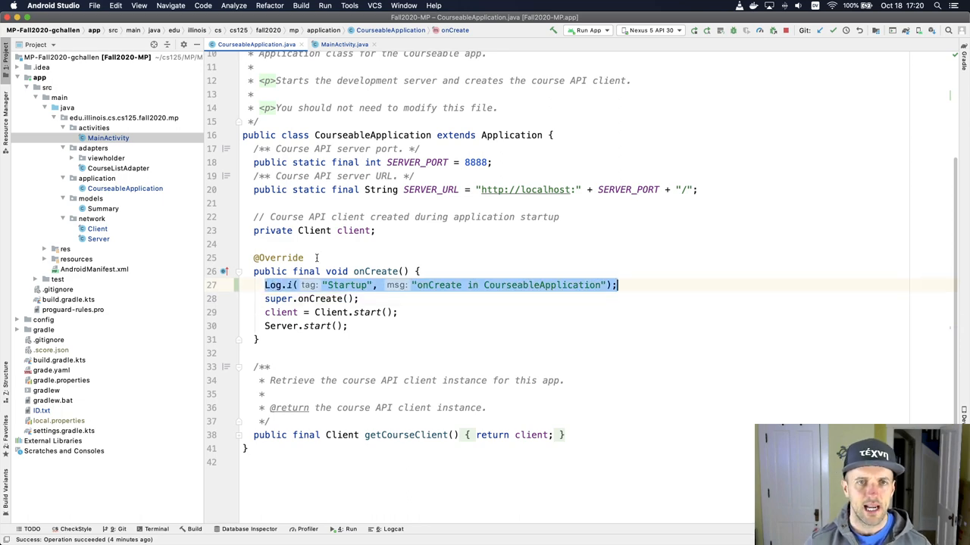
{"action": "left_click", "coordinate": [344, 44]}
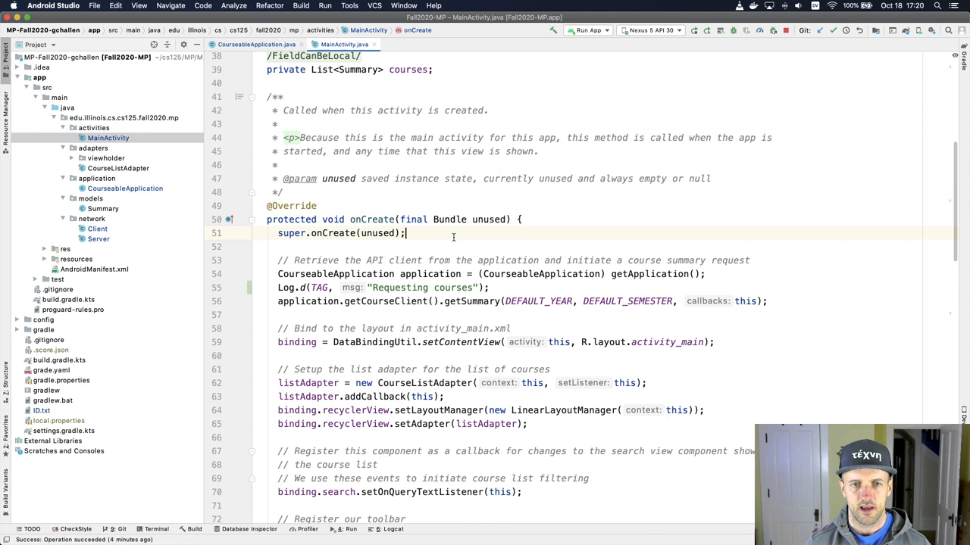
- Add Log.i("Startup", "onCreate in MainActivity") after super.onCreate and rerun the app
{"action": "type", "text": "Log.i(tag: \"Startup\", msg: \"onCreate in CourseableApplication\");"}
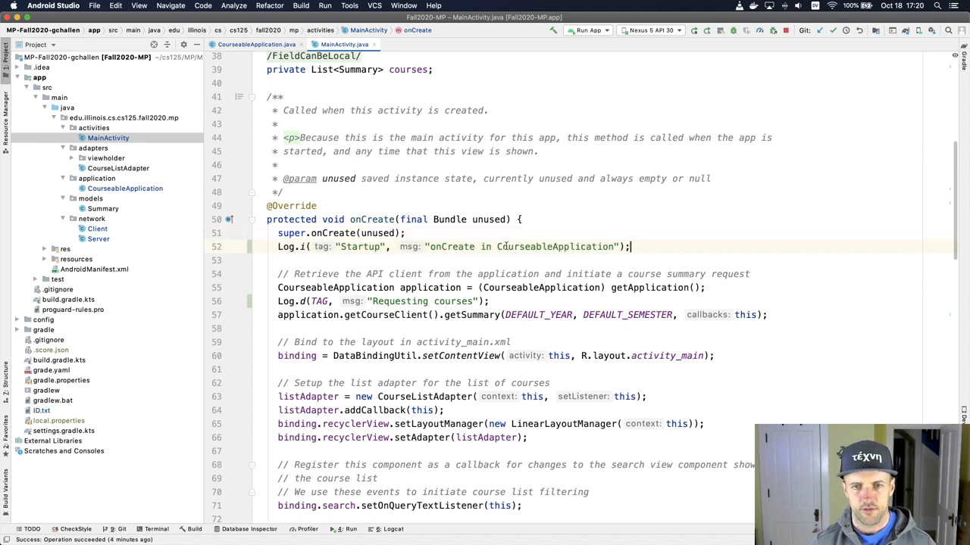
{"action": "type", "text": "Mai"}
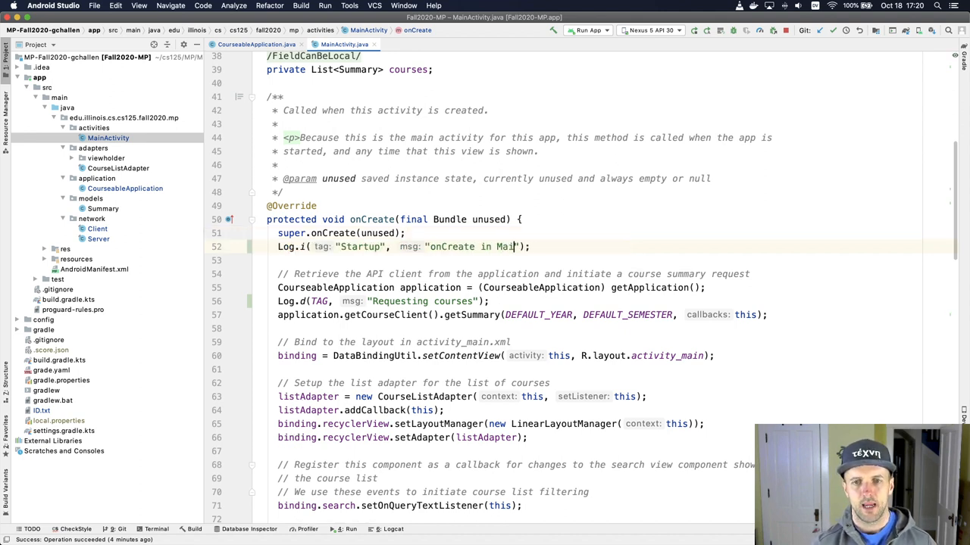
{"action": "type", "text": "nActivity"}
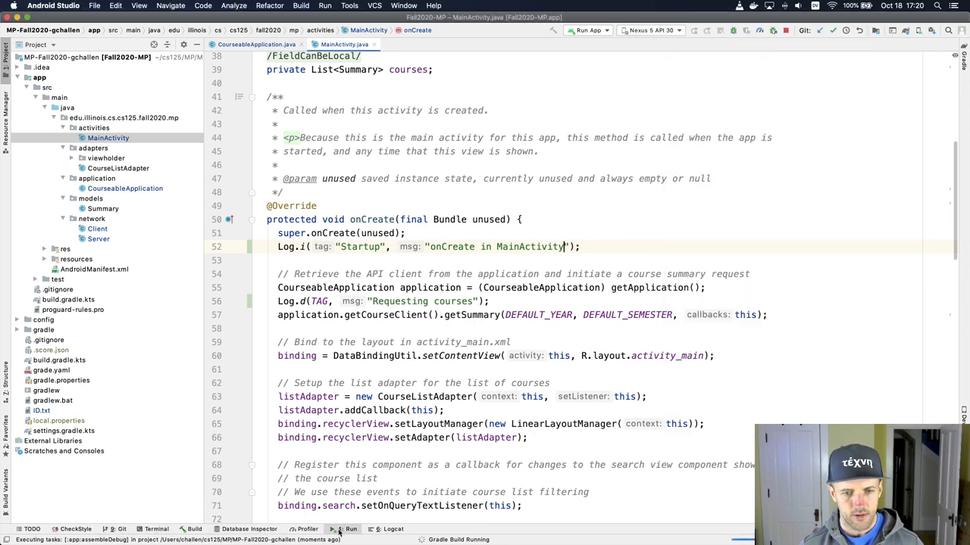
{"action": "left_click", "coordinate": [391, 529]}
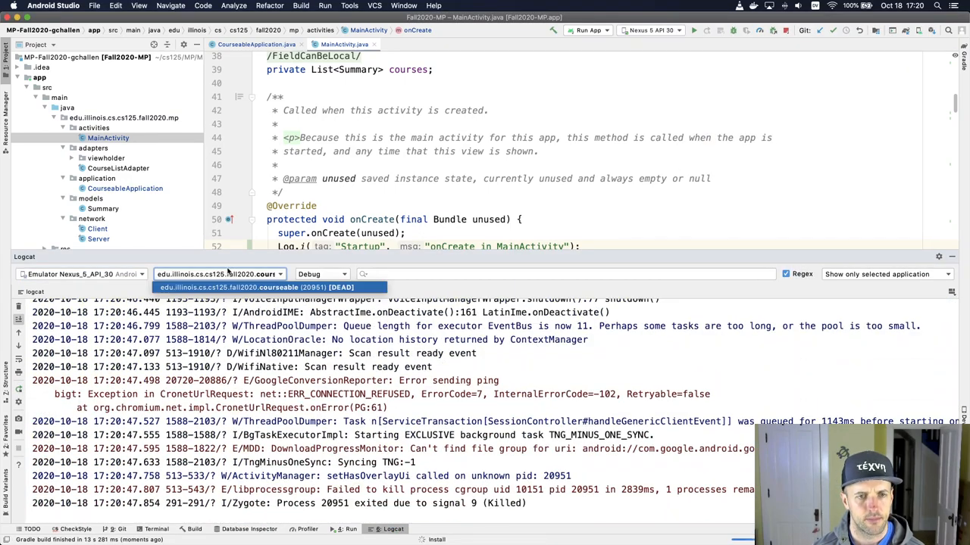
- Filter Logcat to the live courseable process's Info-level Startup messages
{"action": "left_click", "coordinate": [265, 287]}
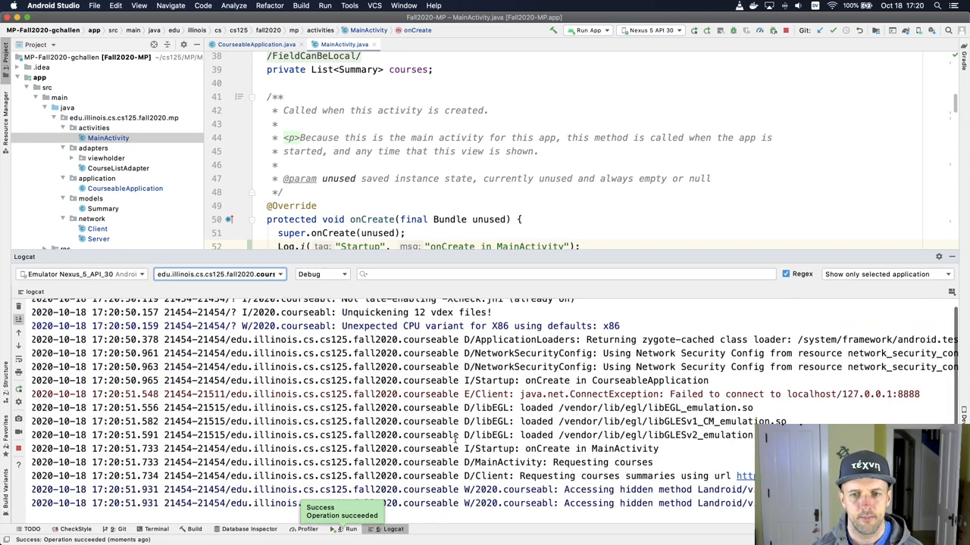
{"action": "scroll", "scroll_direction": "down", "scroll_amount": 3}
{"action": "type", "text": "Startup"}
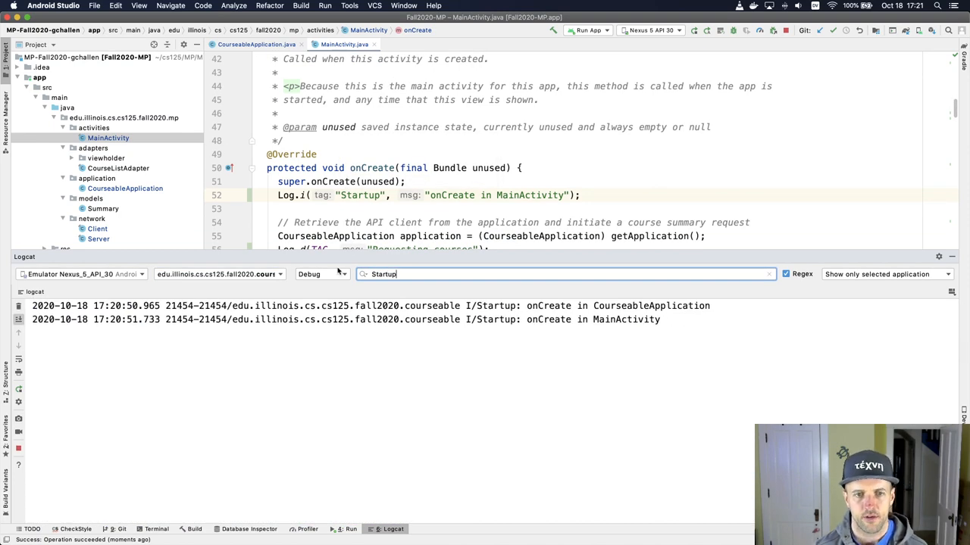
{"action": "left_click", "coordinate": [322, 274]}
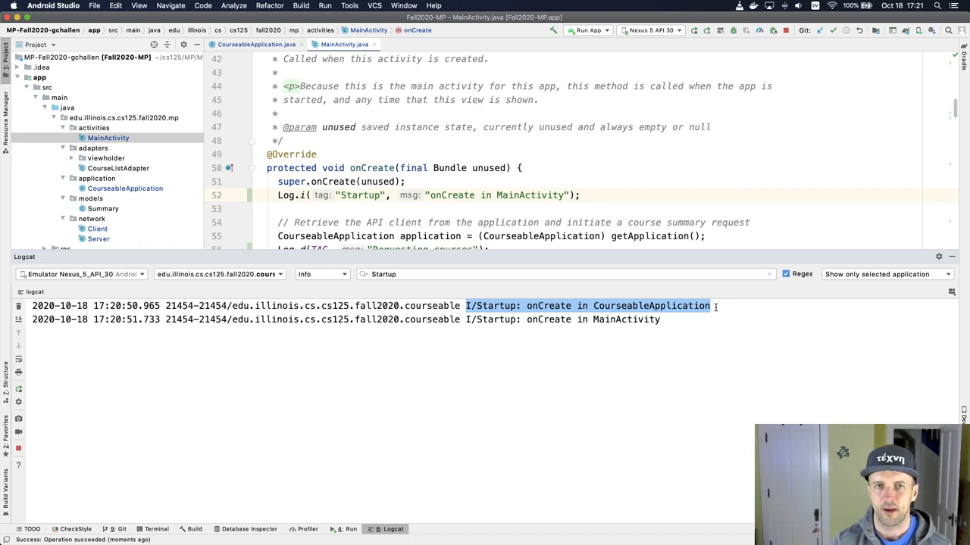
{"action": "mouse_move", "coordinate": [466, 319]}
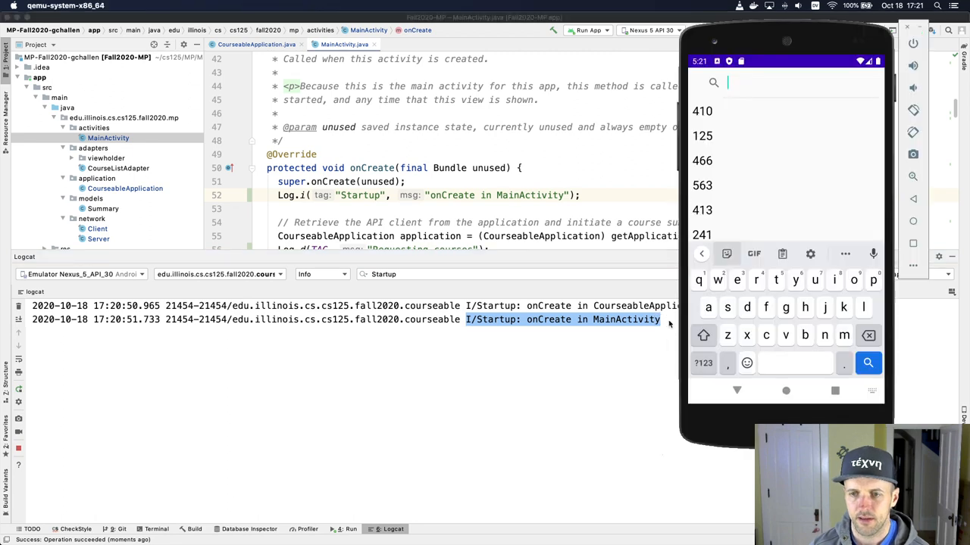
- Close and relaunch Courseable in the emulator to log both Startup messages again
{"action": "left_click", "coordinate": [785, 390]}
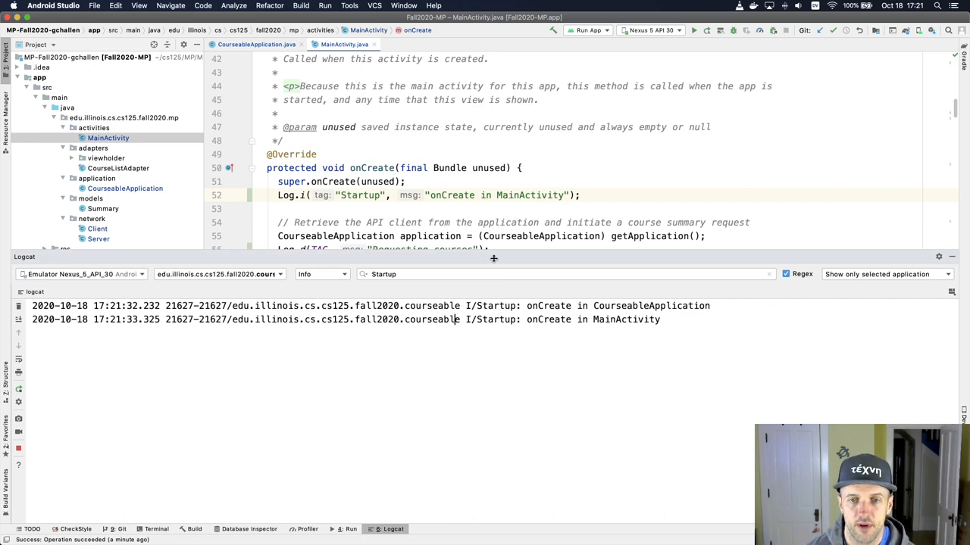
- Enlarge the code editor above Logcat and open AndroidManifest.xml
{"action": "left_click_drag", "start_coordinate": [493, 258], "coordinate": [487, 348]}
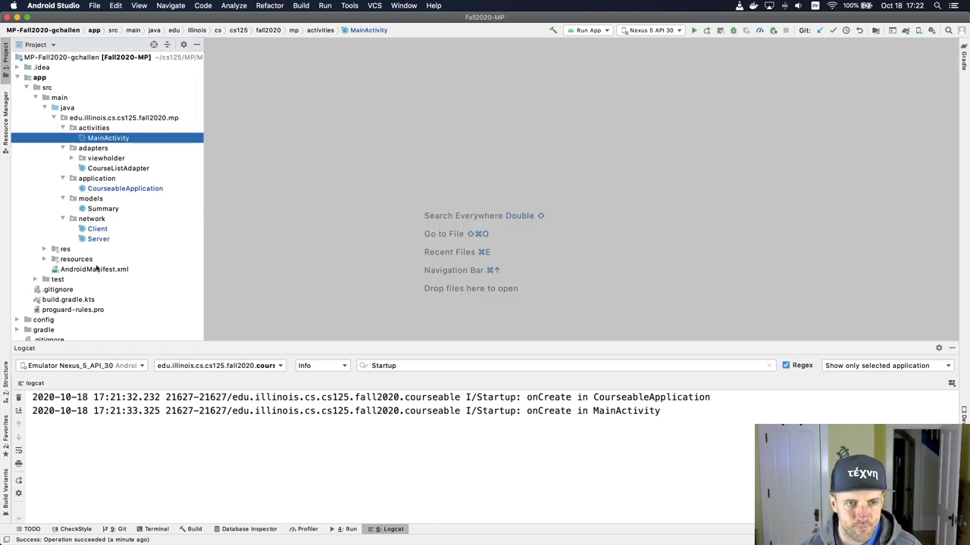
{"action": "double_click", "coordinate": [94, 269]}
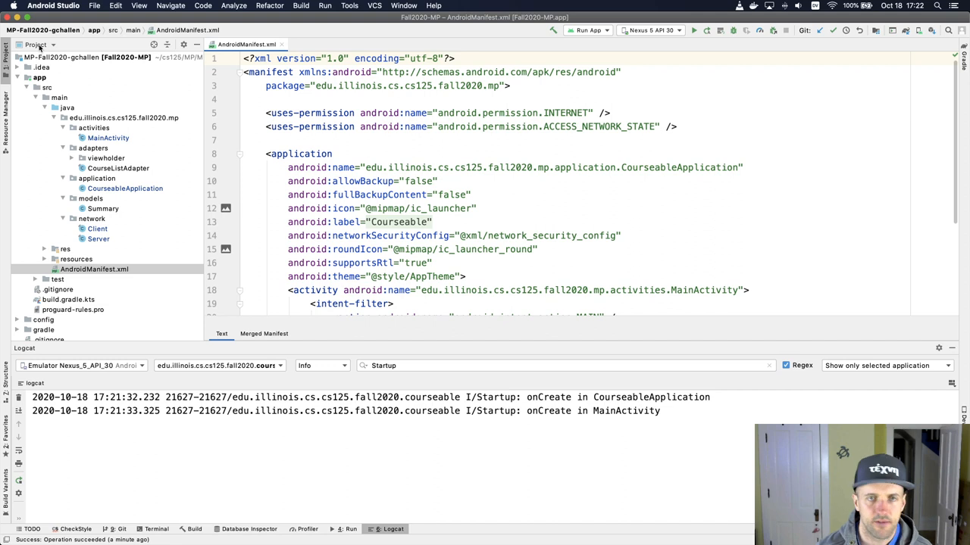
{"action": "mouse_move", "coordinate": [72, 259]}
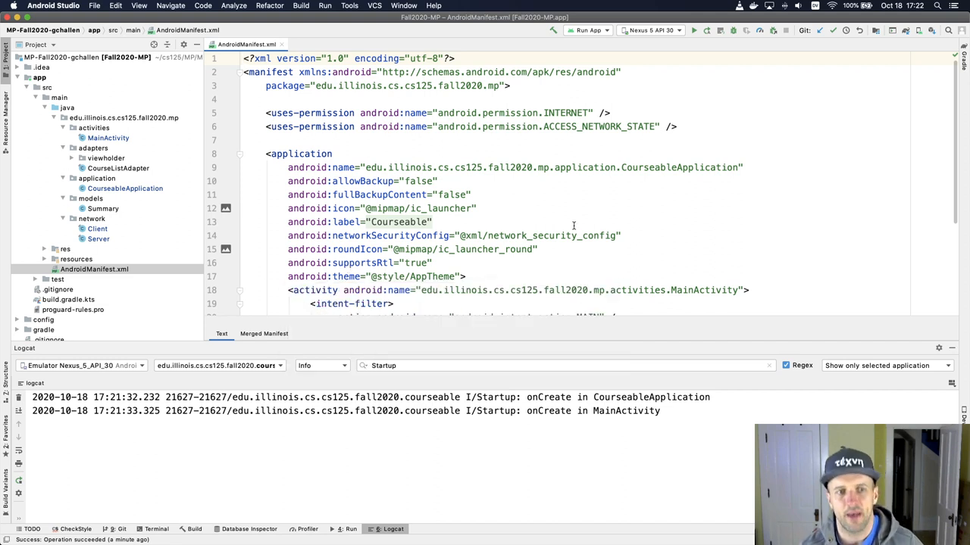
{"action": "mouse_move", "coordinate": [614, 231]}
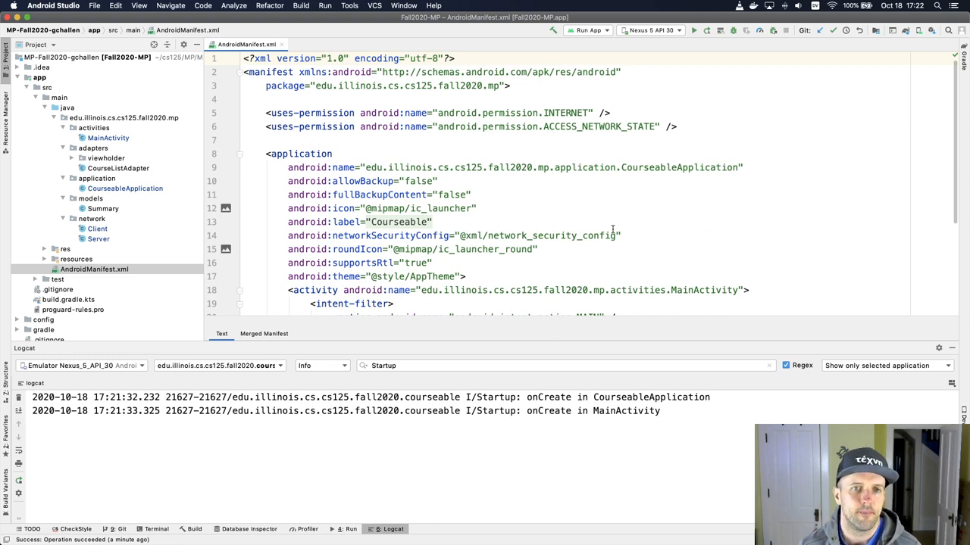
{"action": "scroll", "scroll_direction": "down", "scroll_amount": 3}
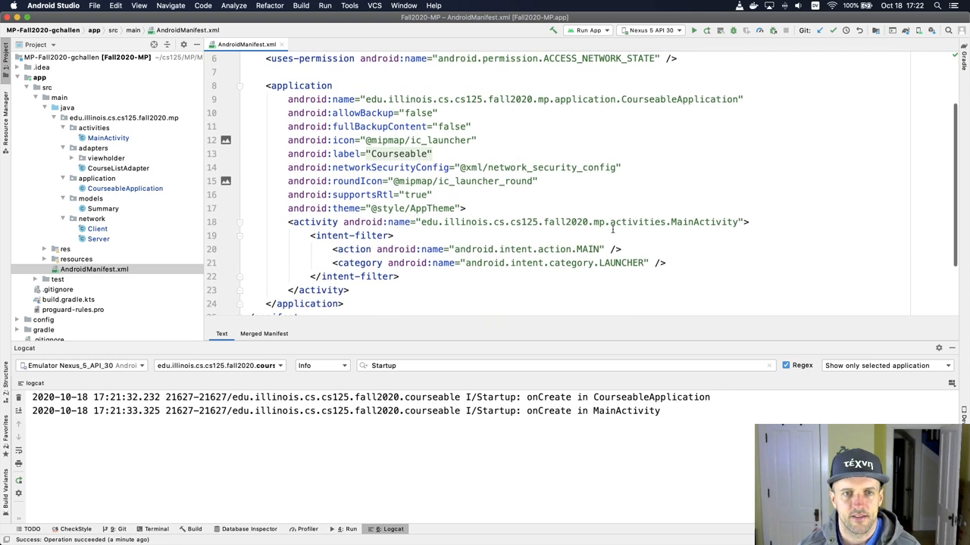
{"action": "scroll", "scroll_direction": "up", "scroll_amount": 3}
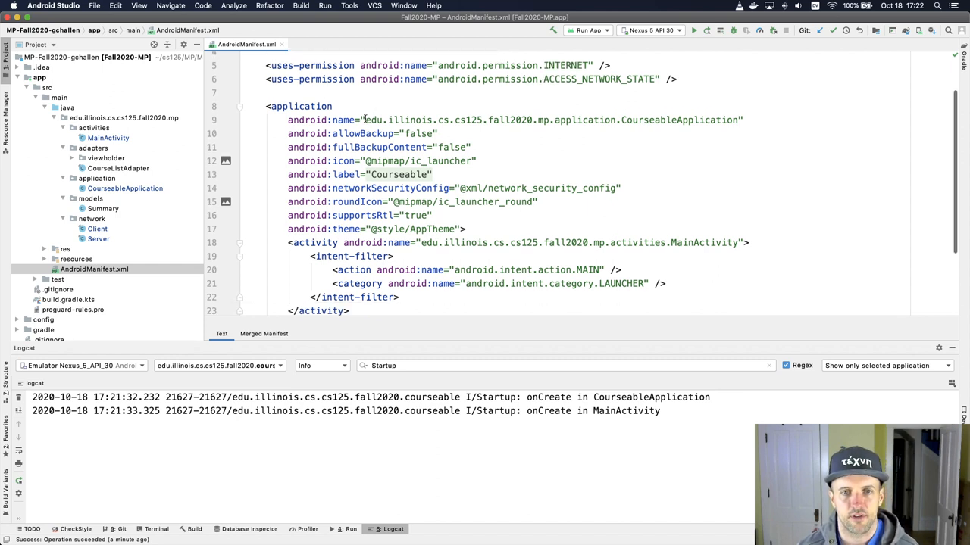
{"action": "double_click", "coordinate": [551, 120]}
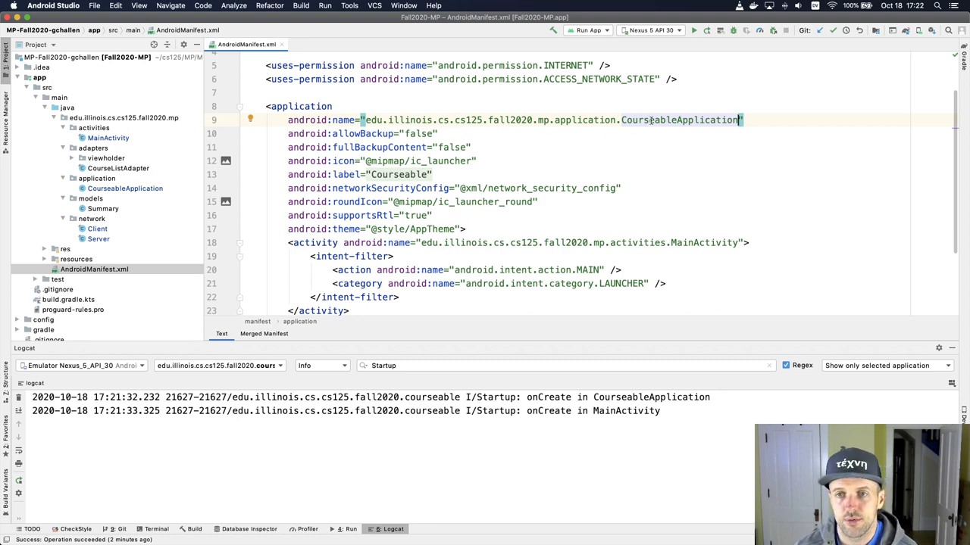
{"action": "double_click", "coordinate": [679, 120]}
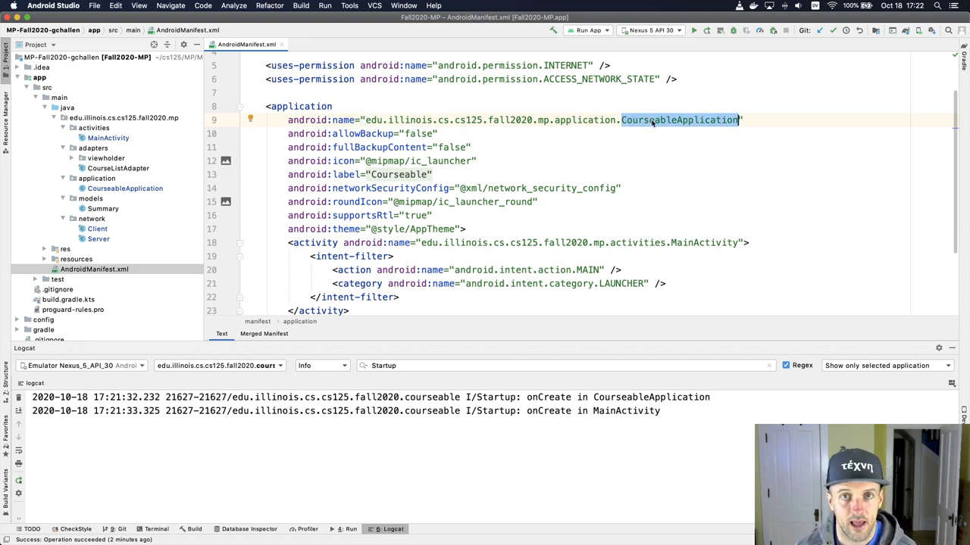
{"action": "scroll", "scroll_direction": "down", "scroll_amount": 3}
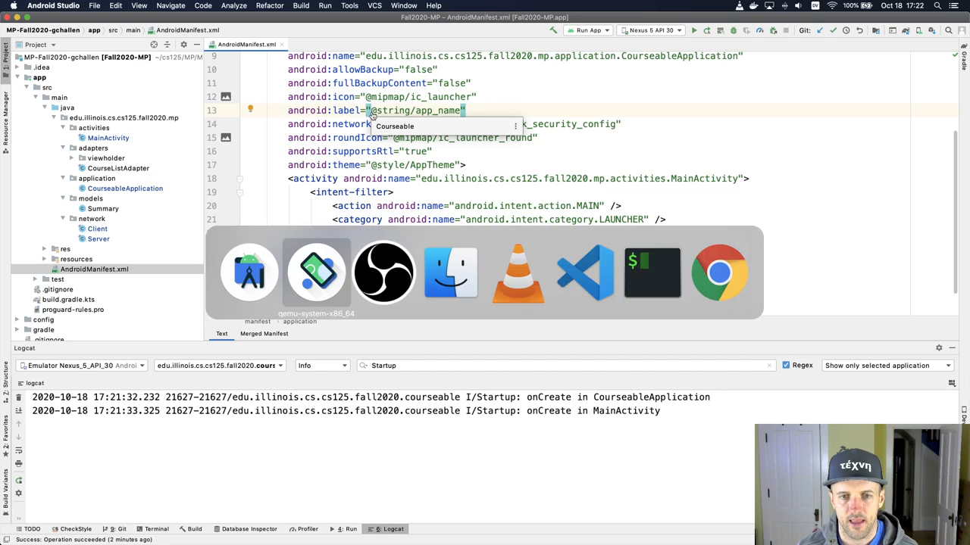
{"action": "left_click", "coordinate": [315, 271]}
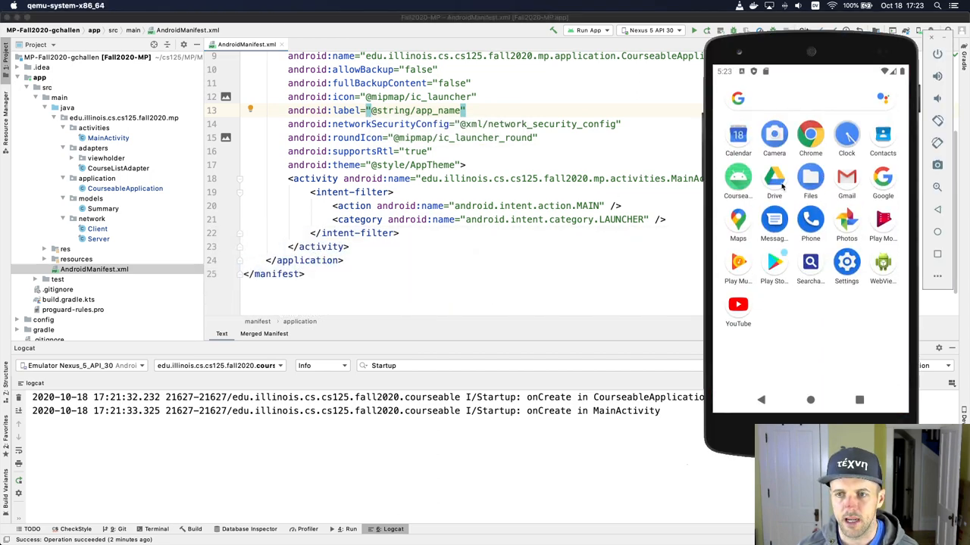
{"action": "mouse_move", "coordinate": [519, 169]}
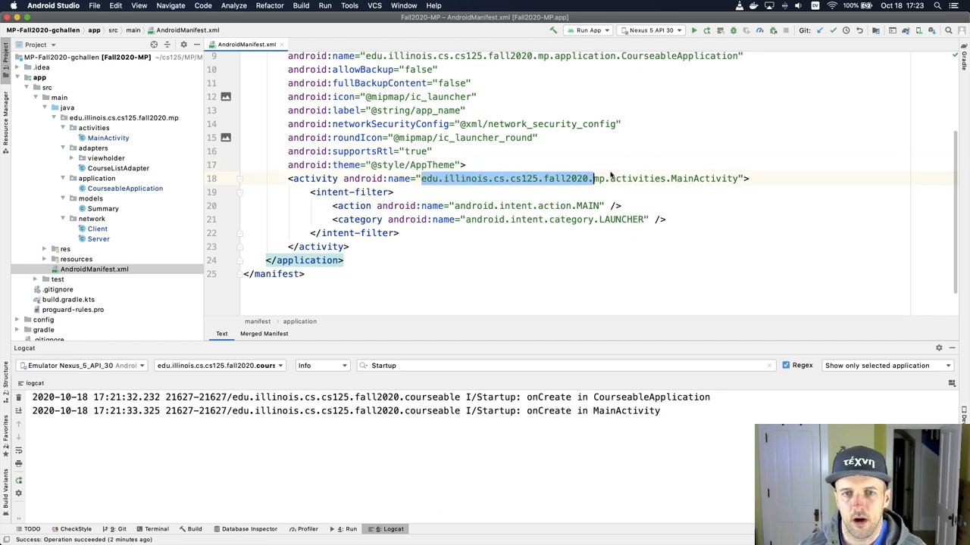
{"action": "left_click", "coordinate": [738, 178]}
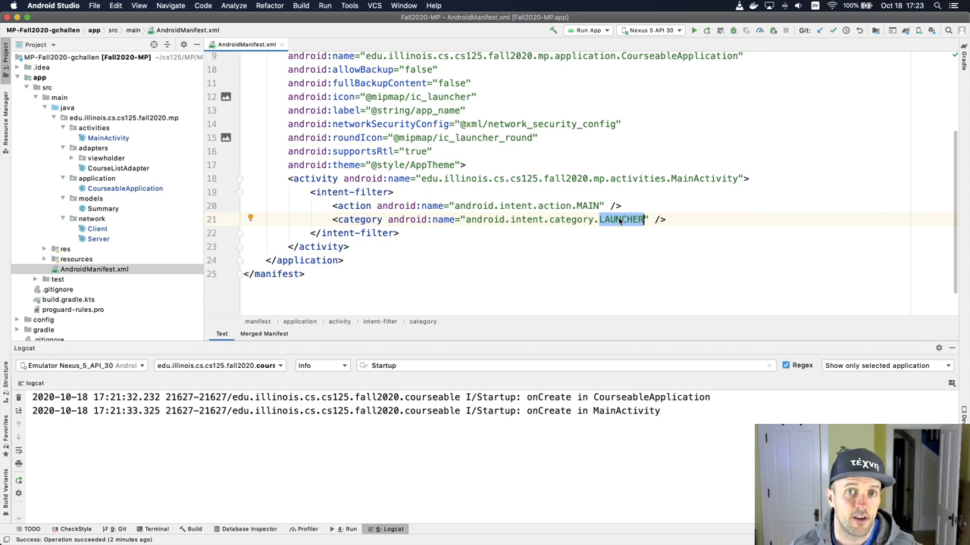
{"action": "scroll", "scroll_direction": "up", "scroll_amount": 3}
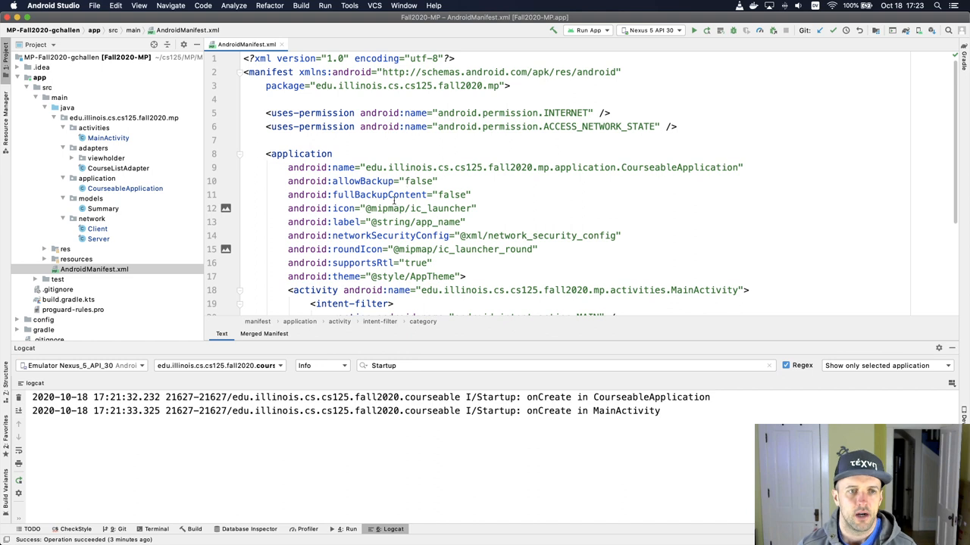
- Reopen CourseableApplication.java and scroll to onCreate with its Startup Log.i line
{"action": "left_click", "coordinate": [125, 188]}
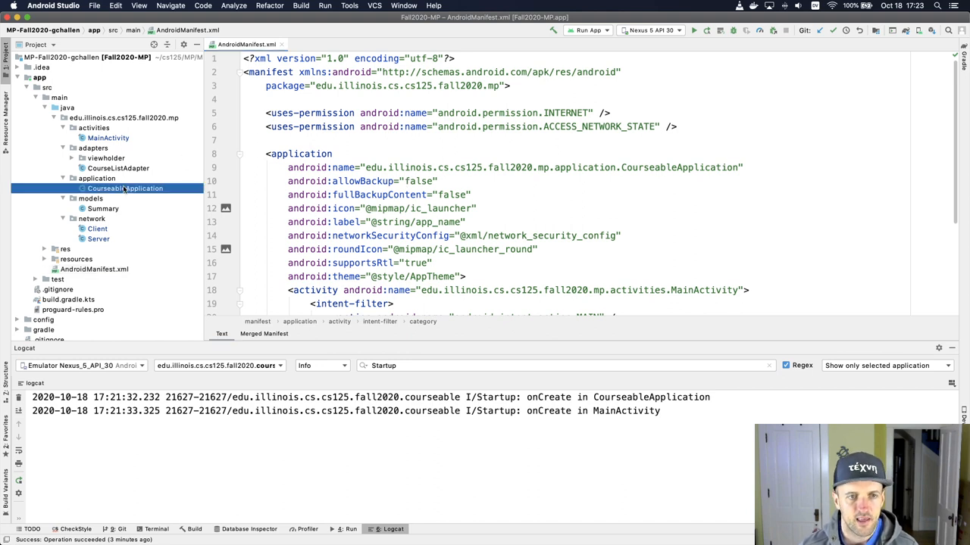
{"action": "double_click", "coordinate": [125, 188]}
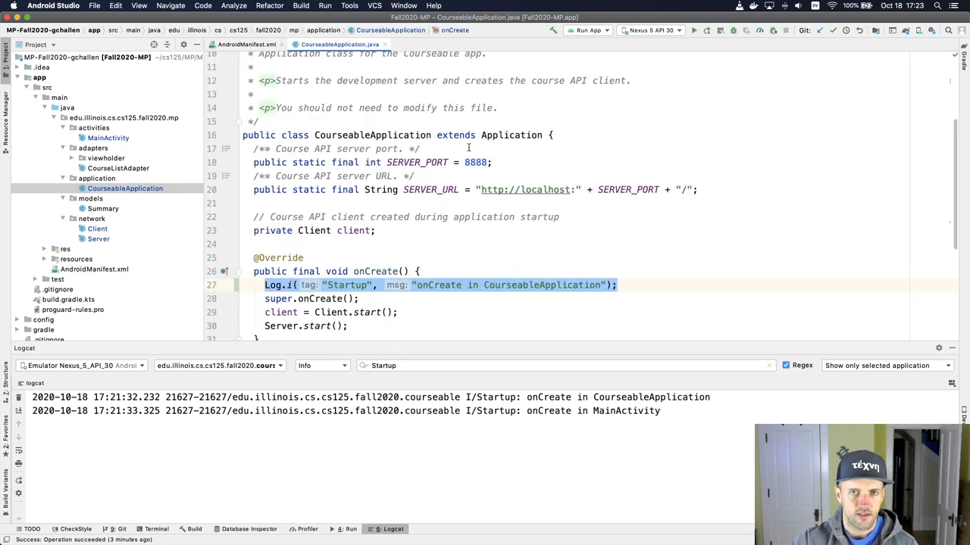
{"action": "scroll", "scroll_direction": "down", "scroll_amount": 3}
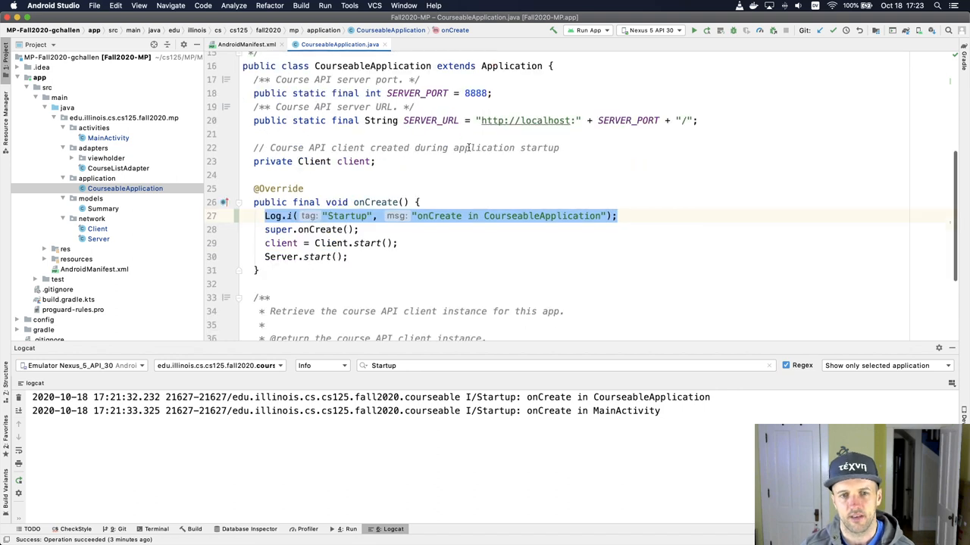
{"action": "mouse_move", "coordinate": [373, 180]}
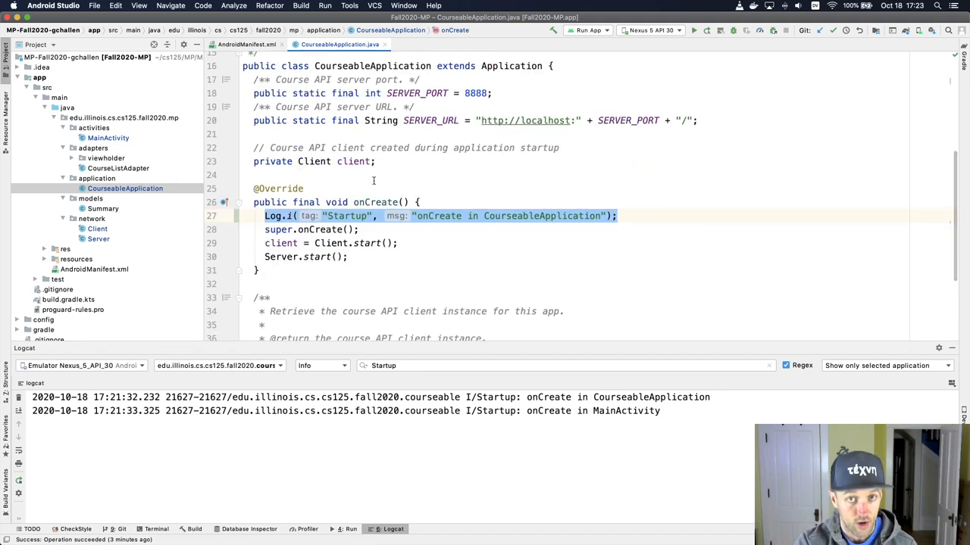